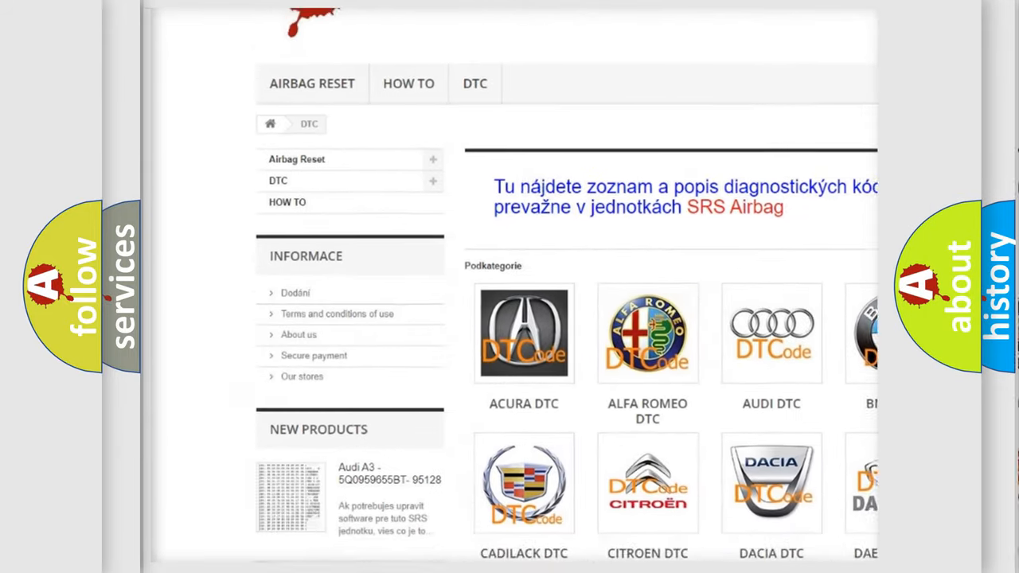
- Scroll the DTC page past the manufacturer logos to the list of B diagnostic codes
scroll("down", 3)
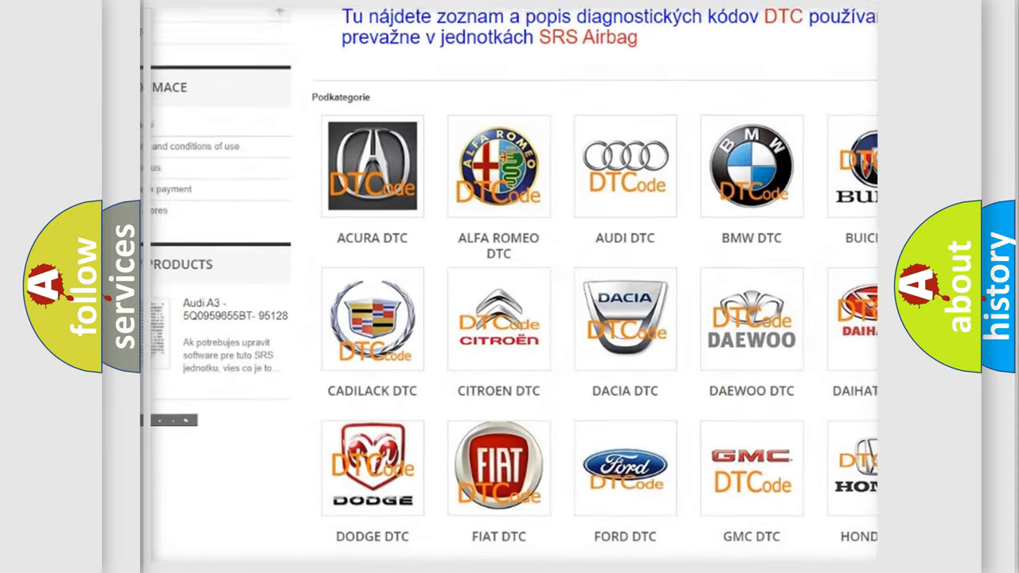
scroll("down", 3)
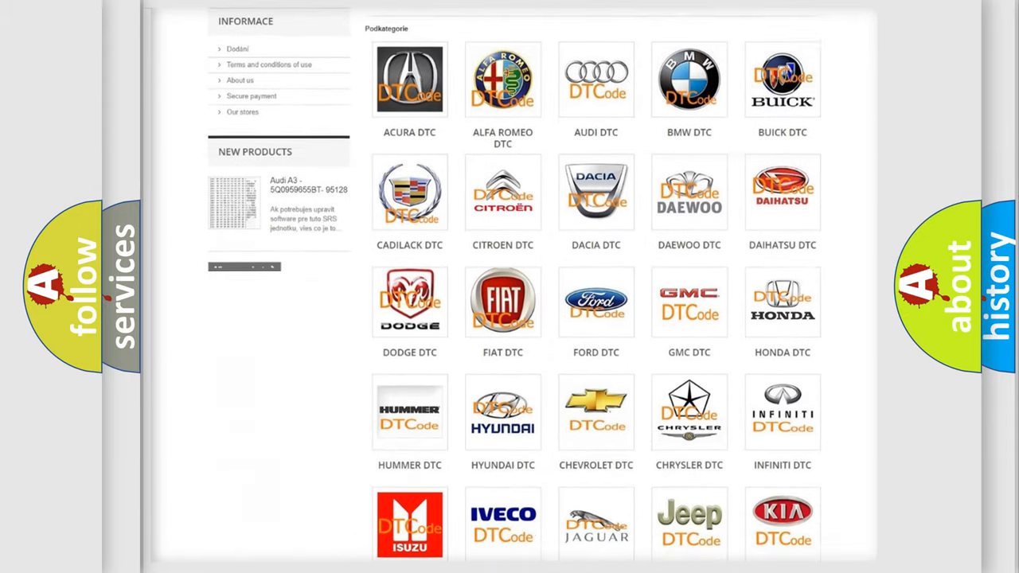
scroll("down", 3)
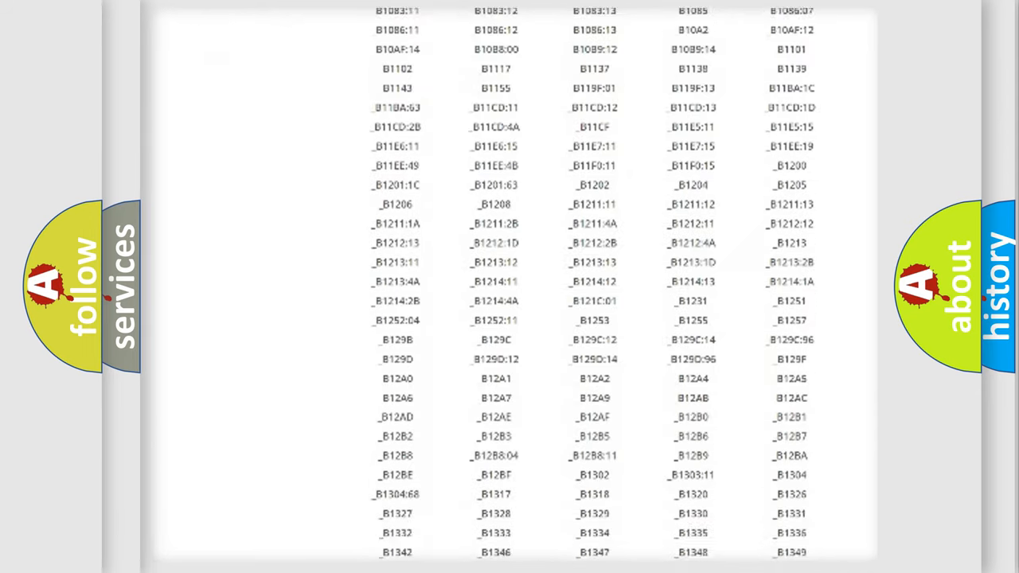
scroll("down", 3)
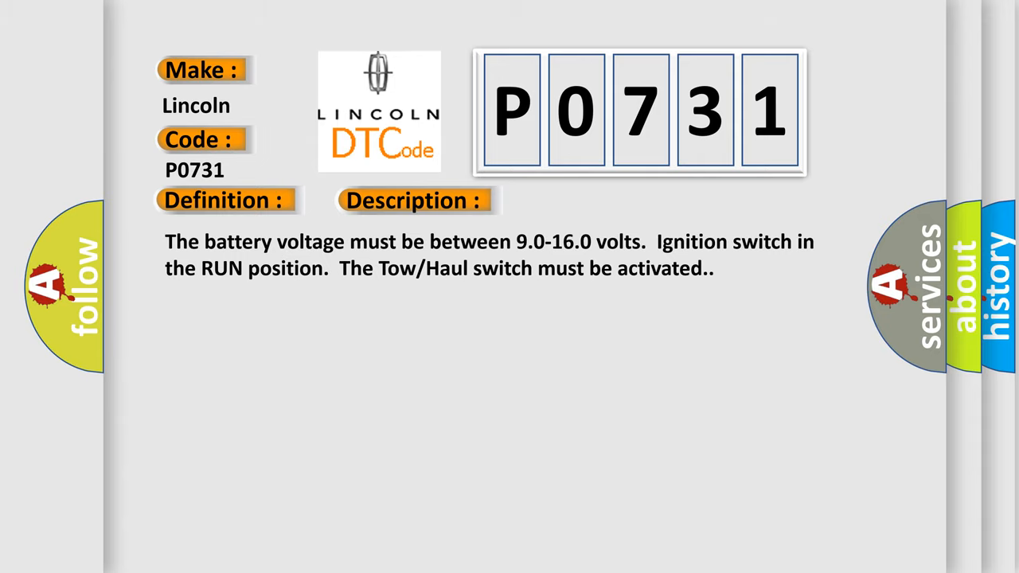
- Reveal the Cause entry for Lincoln P0731: inspect components for loose or poor connections
left_click(584, 200)
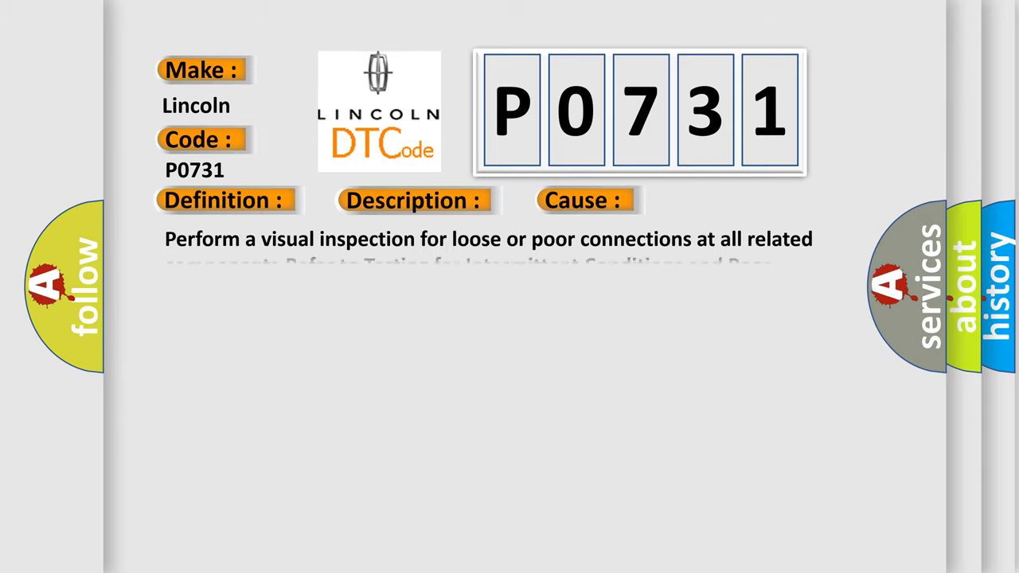